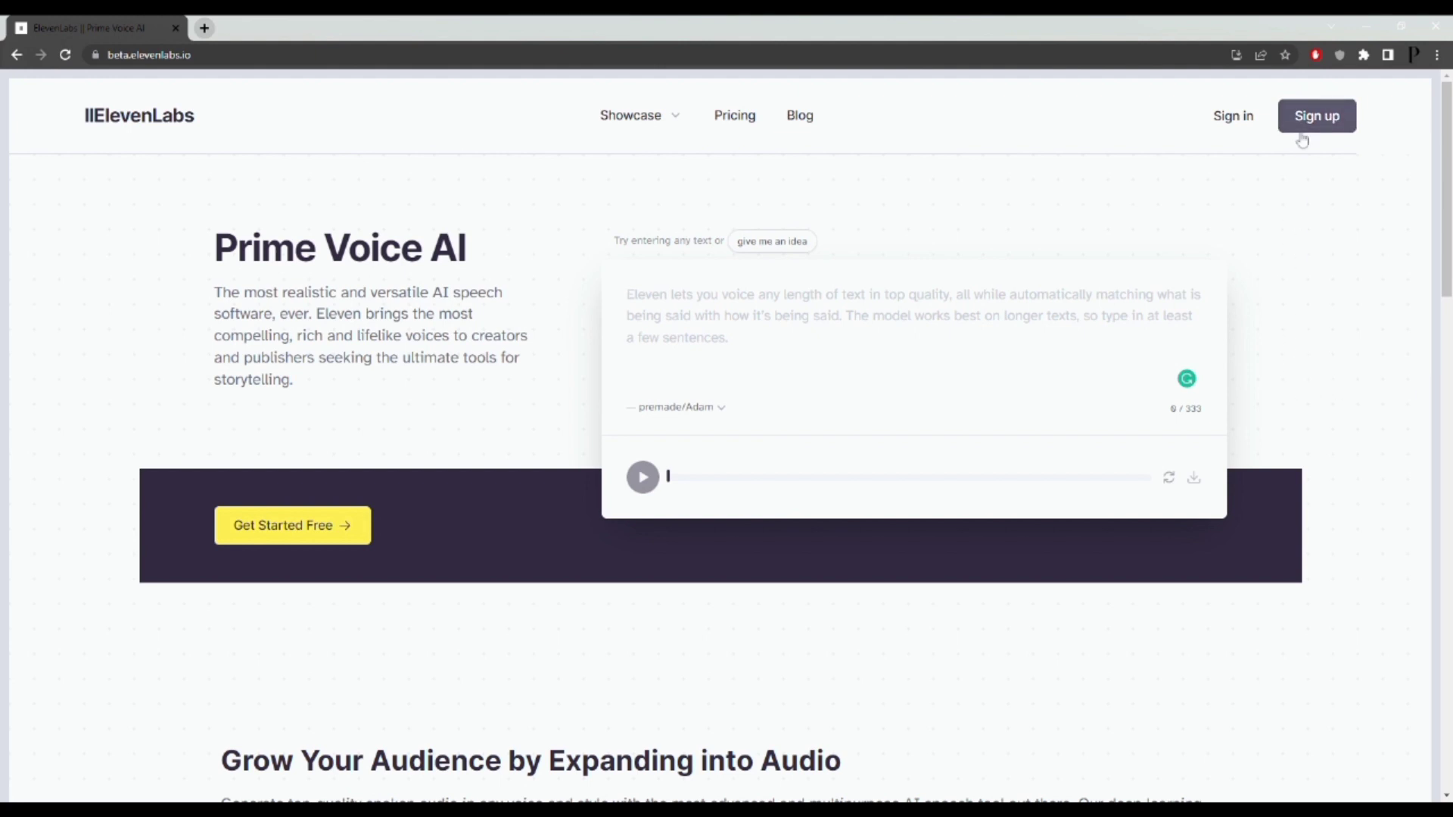
mouse_move(734, 121)
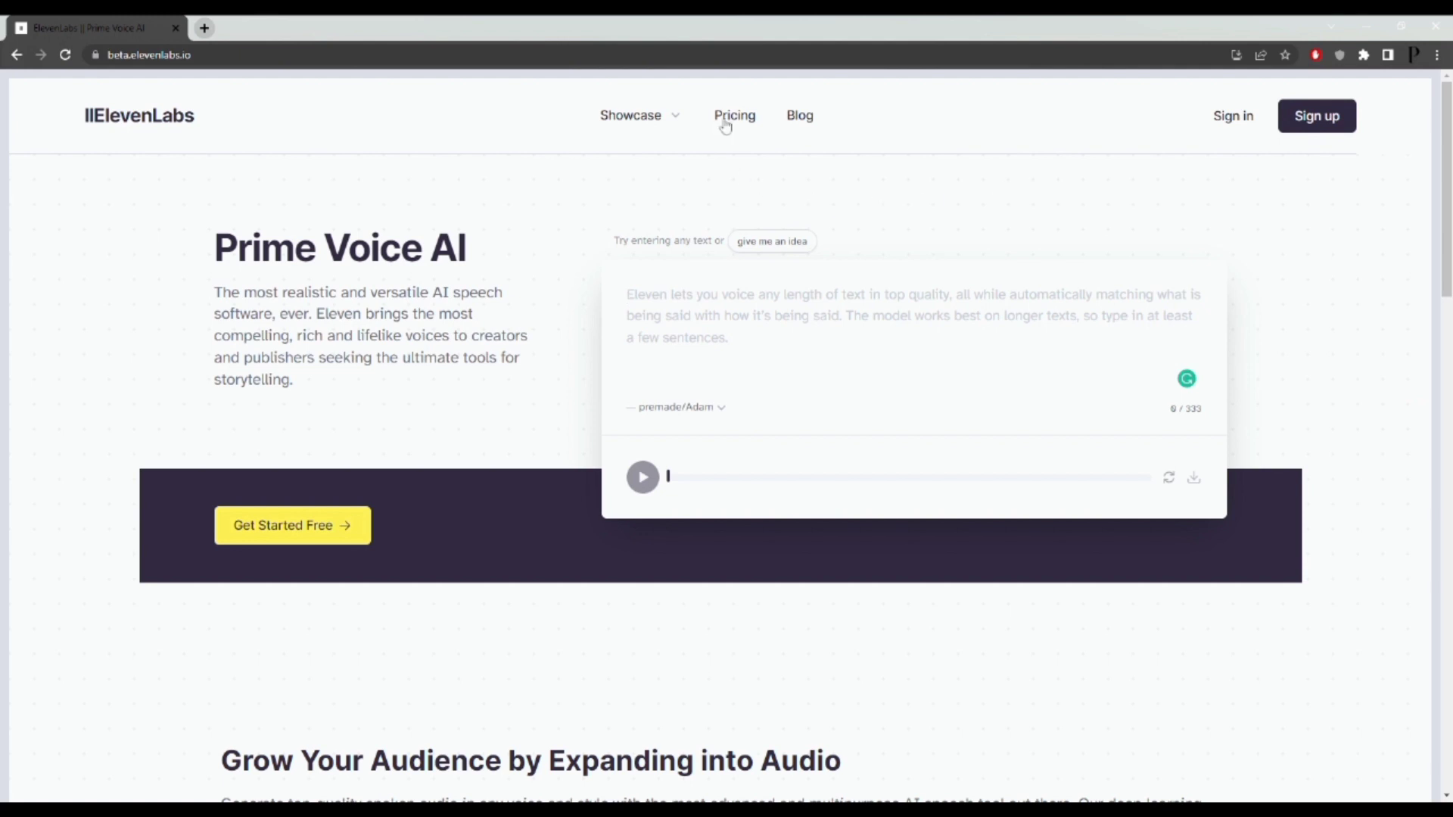
Scroll through the ElevenLabs pricing page showing the Free, Starter ($5/mo) and Creator ($22/mo) plans
click(734, 115)
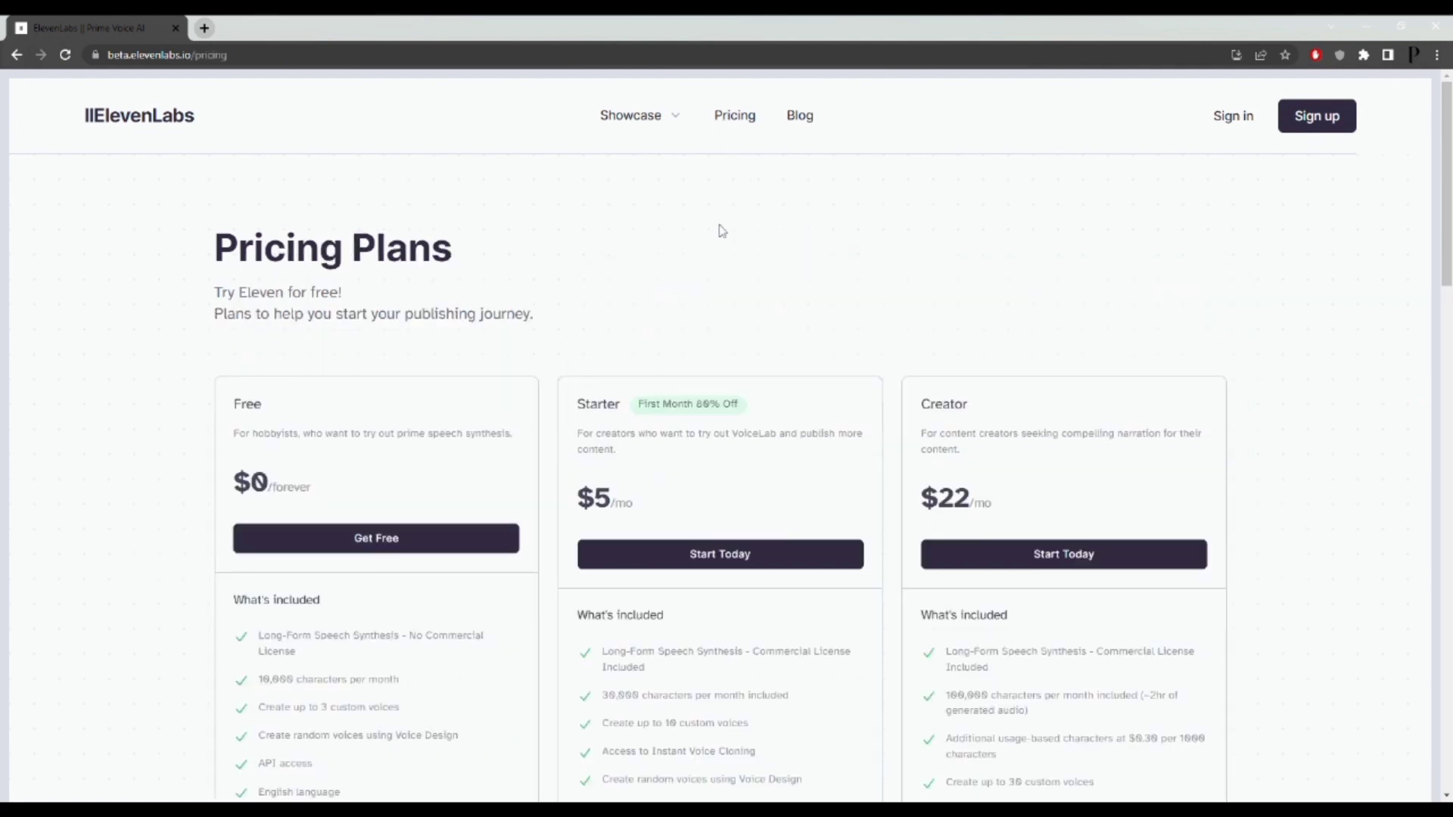
scroll(down, 3)
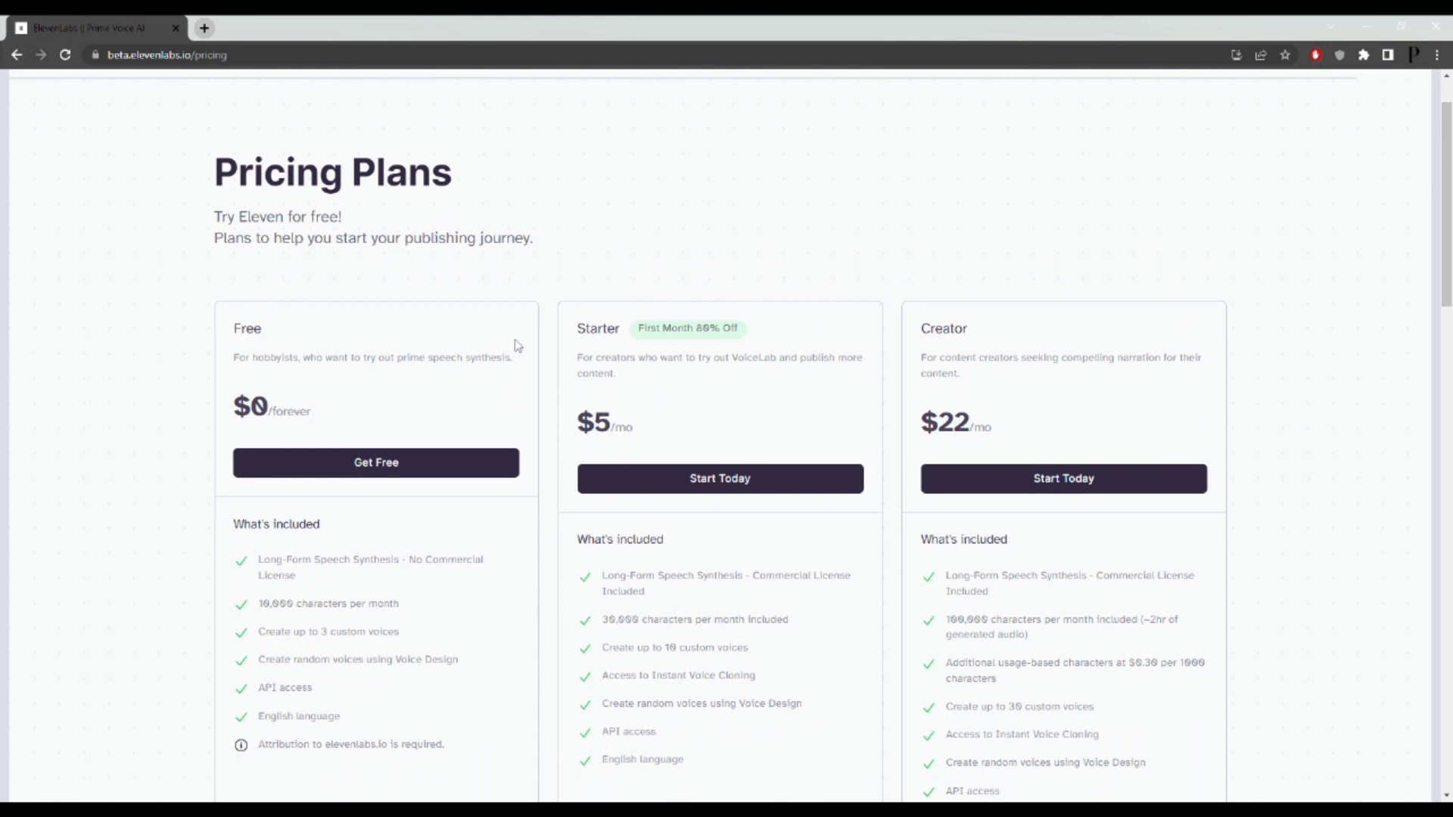
mouse_move(514, 346)
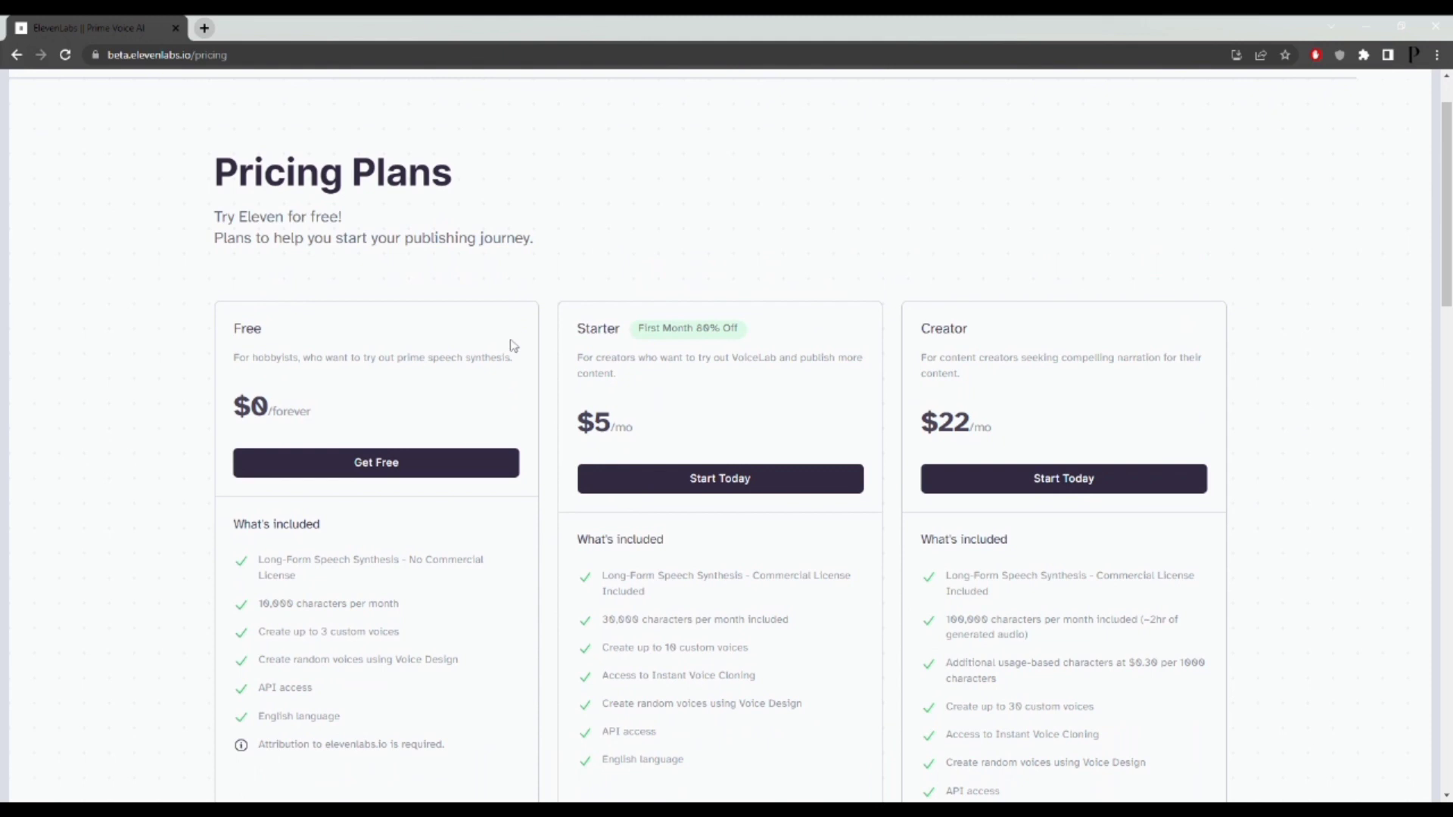
mouse_move(468, 385)
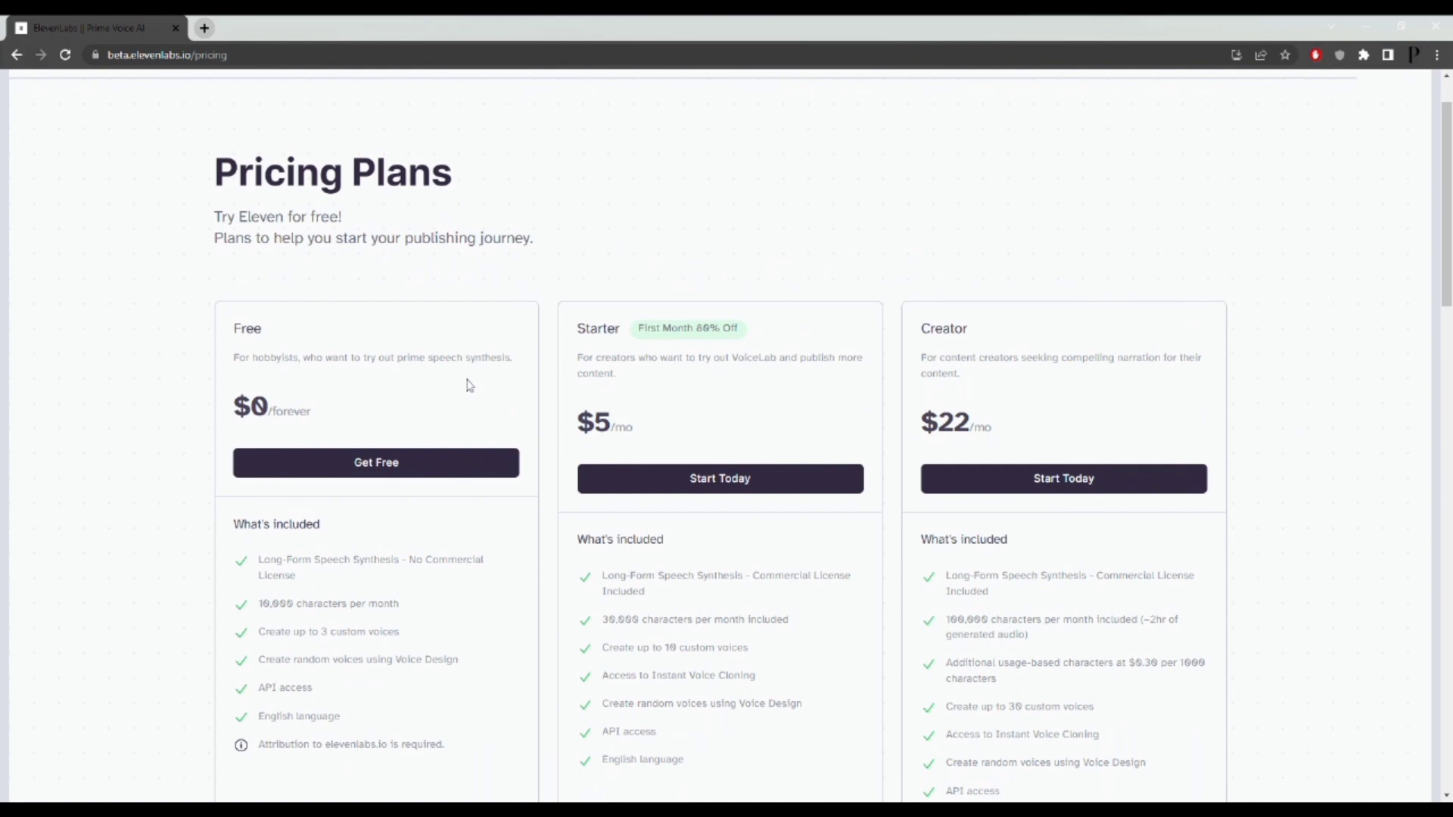
mouse_move(430, 462)
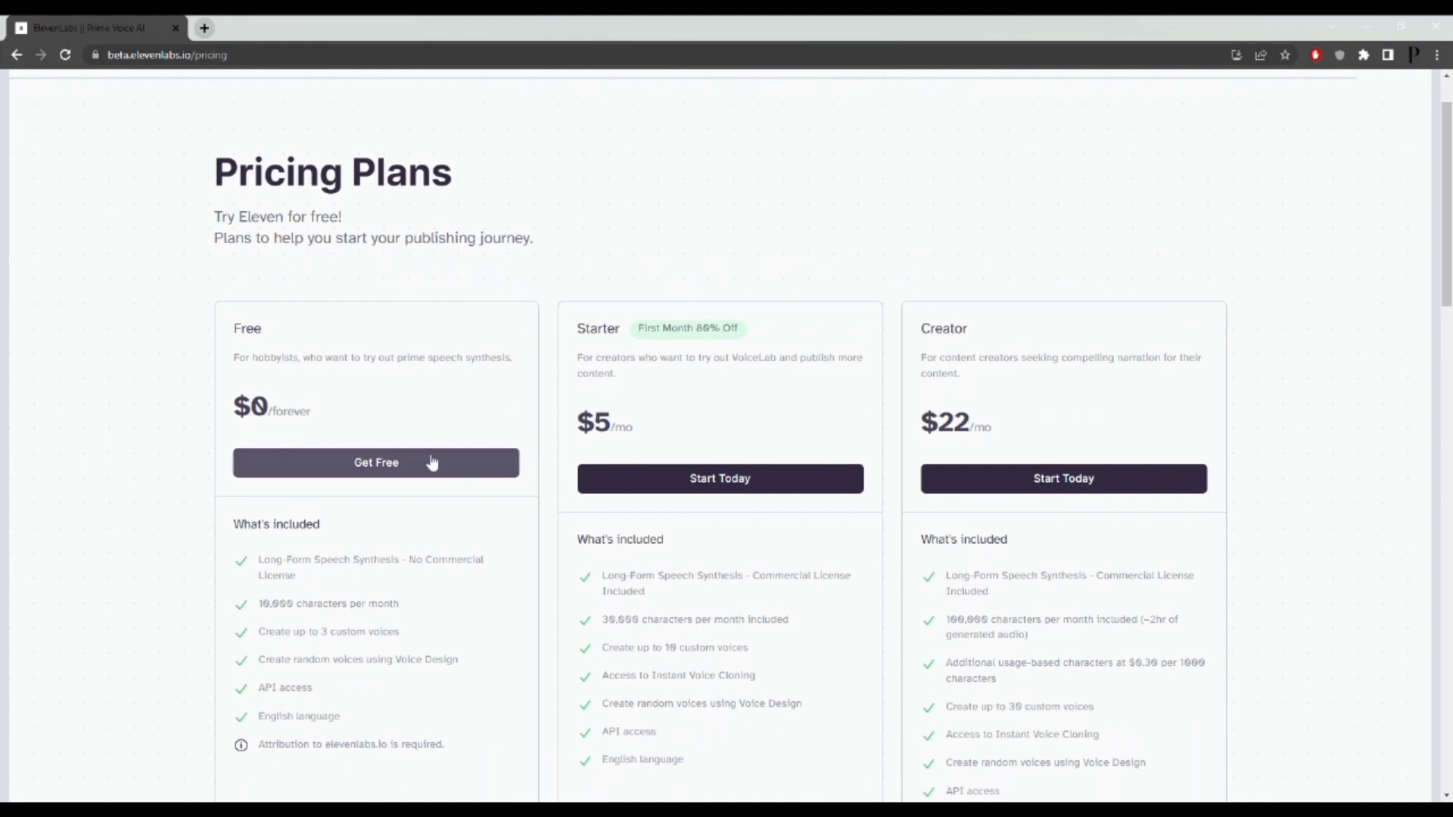
Start on the Free plan and choose premade/Rachel as the Speech Synthesis voice
click(375, 462)
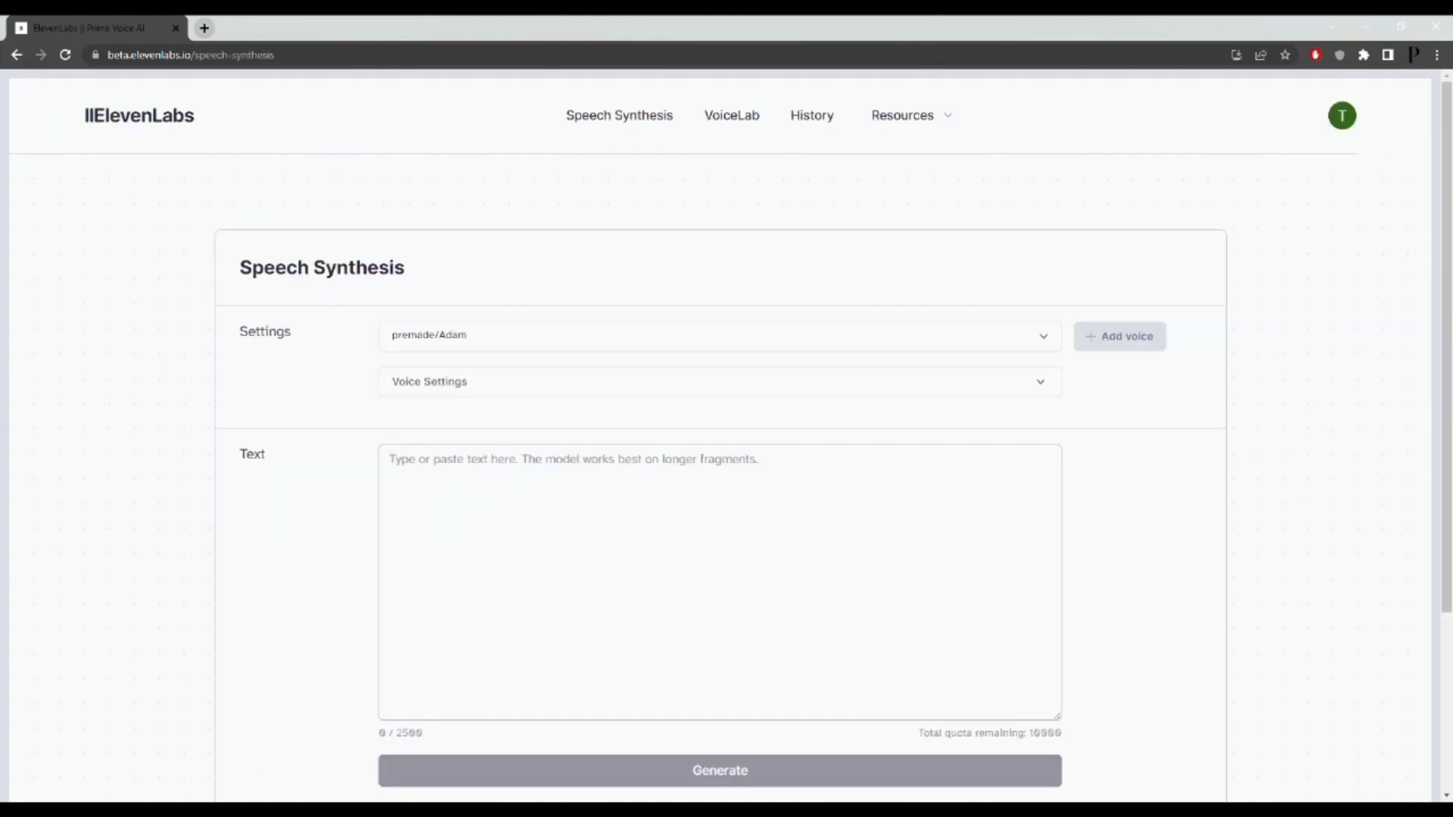
mouse_move(619, 128)
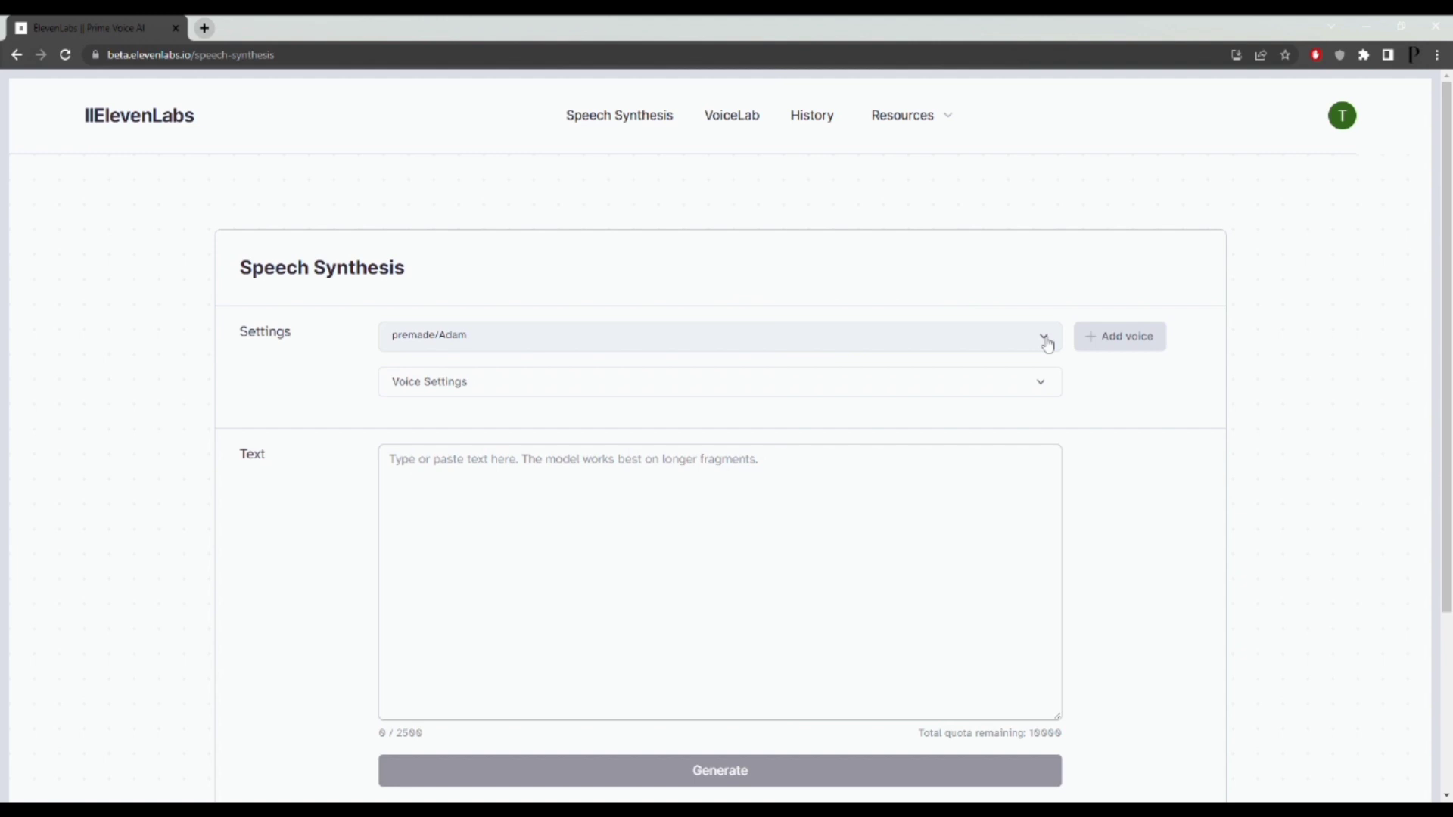
click(1044, 335)
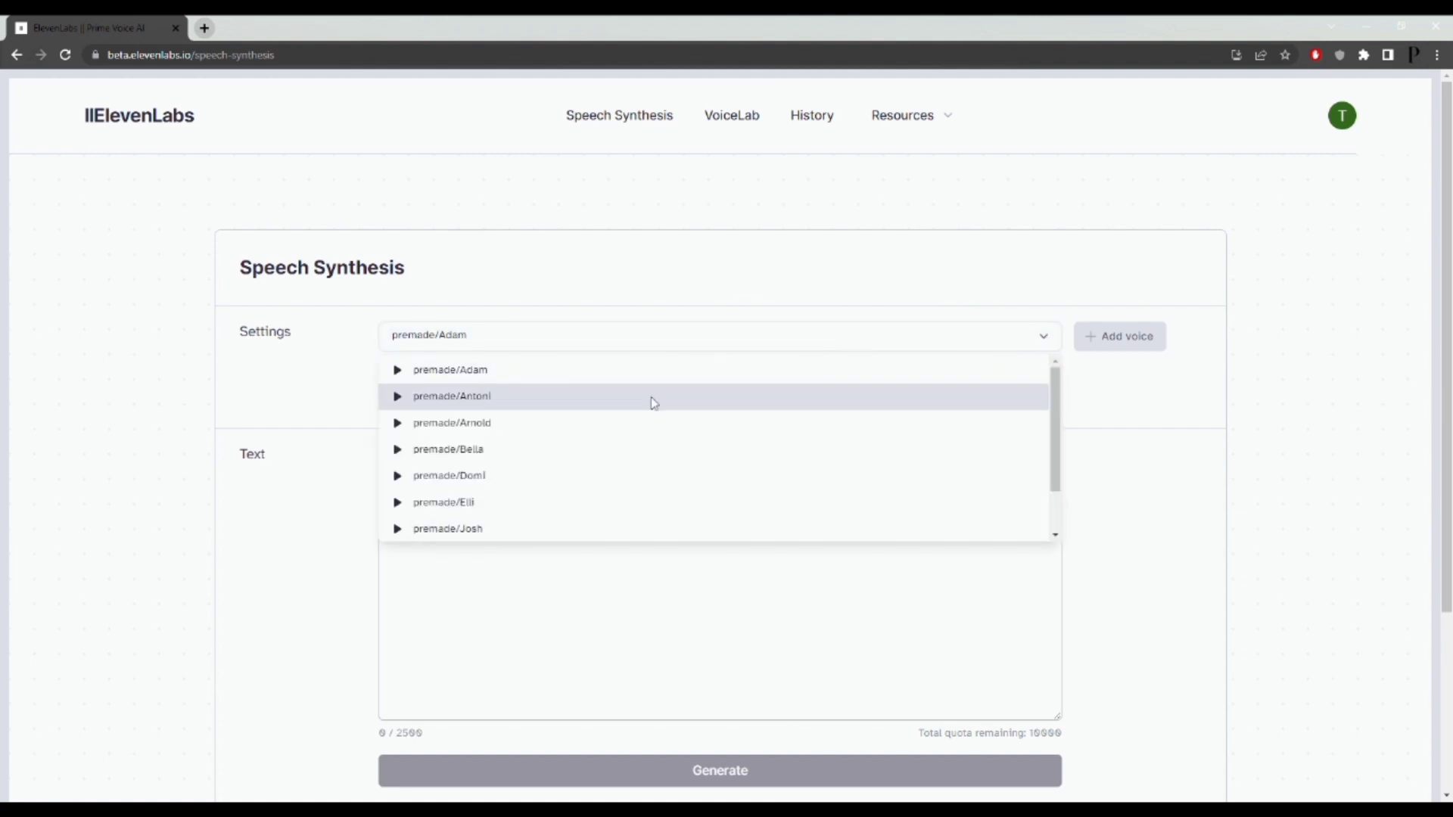
scroll(down, 3)
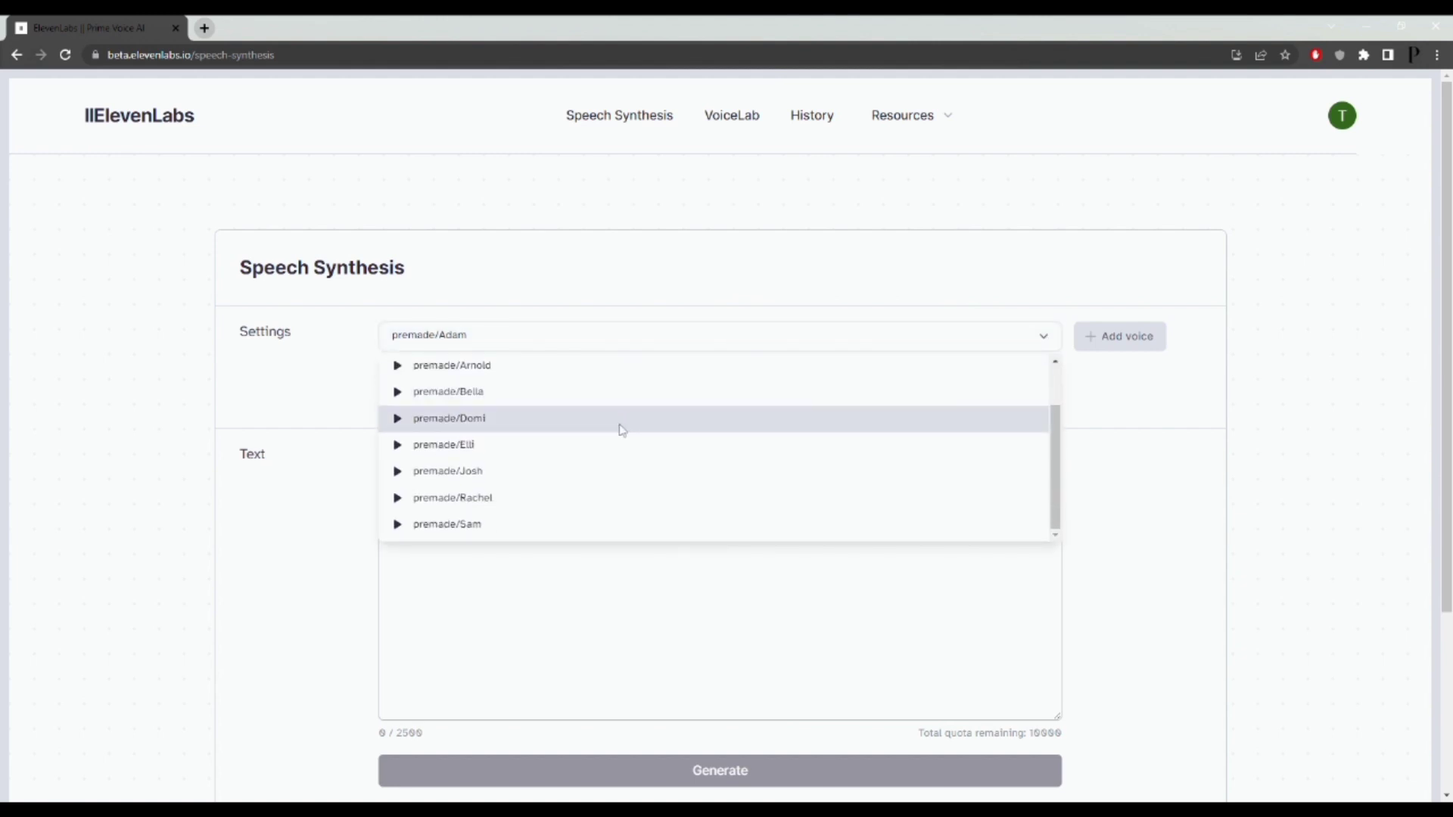
click(452, 498)
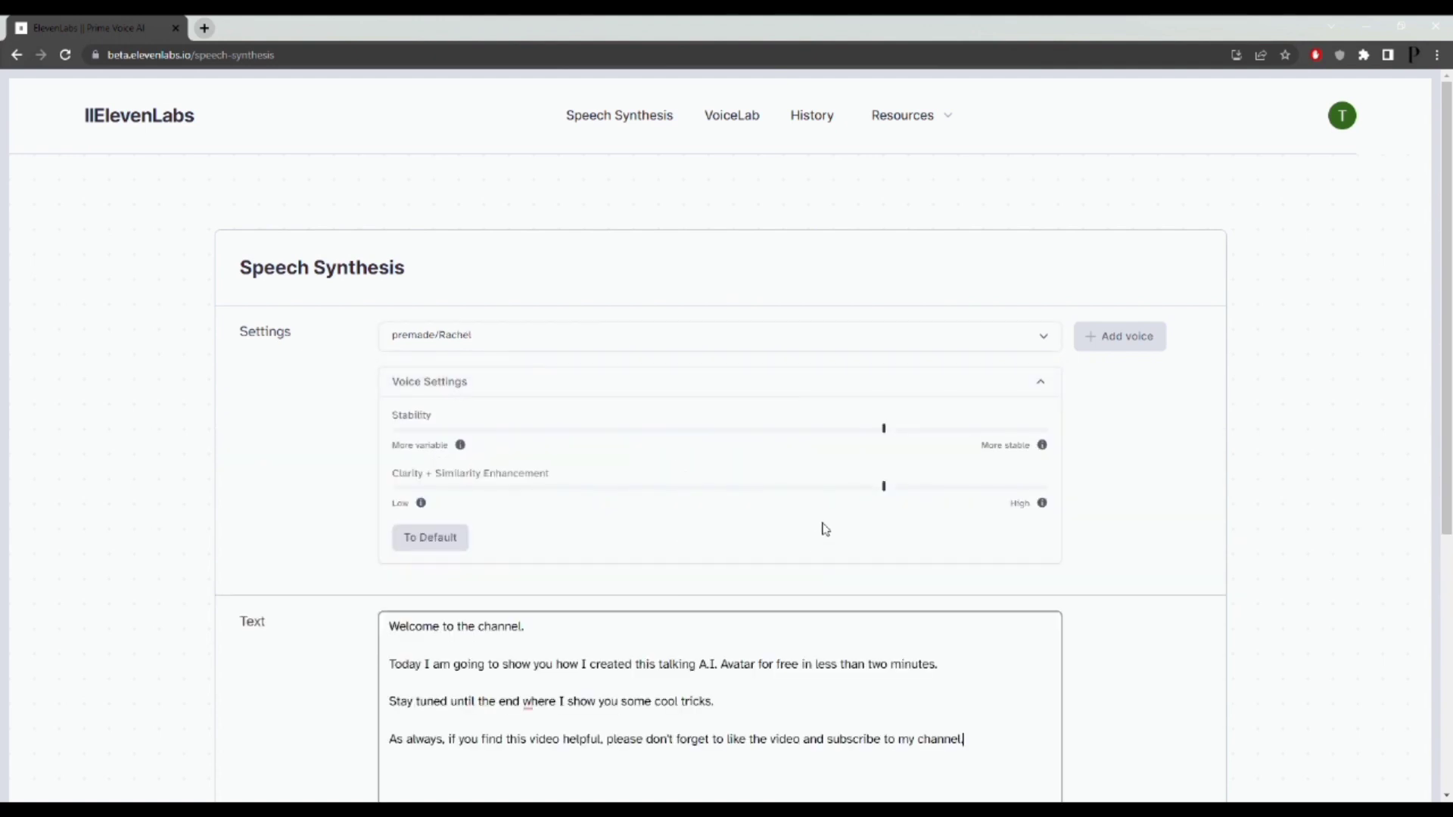
Generate the Rachel narration of the welcome script and download it as an MP3
scroll(down, 3)
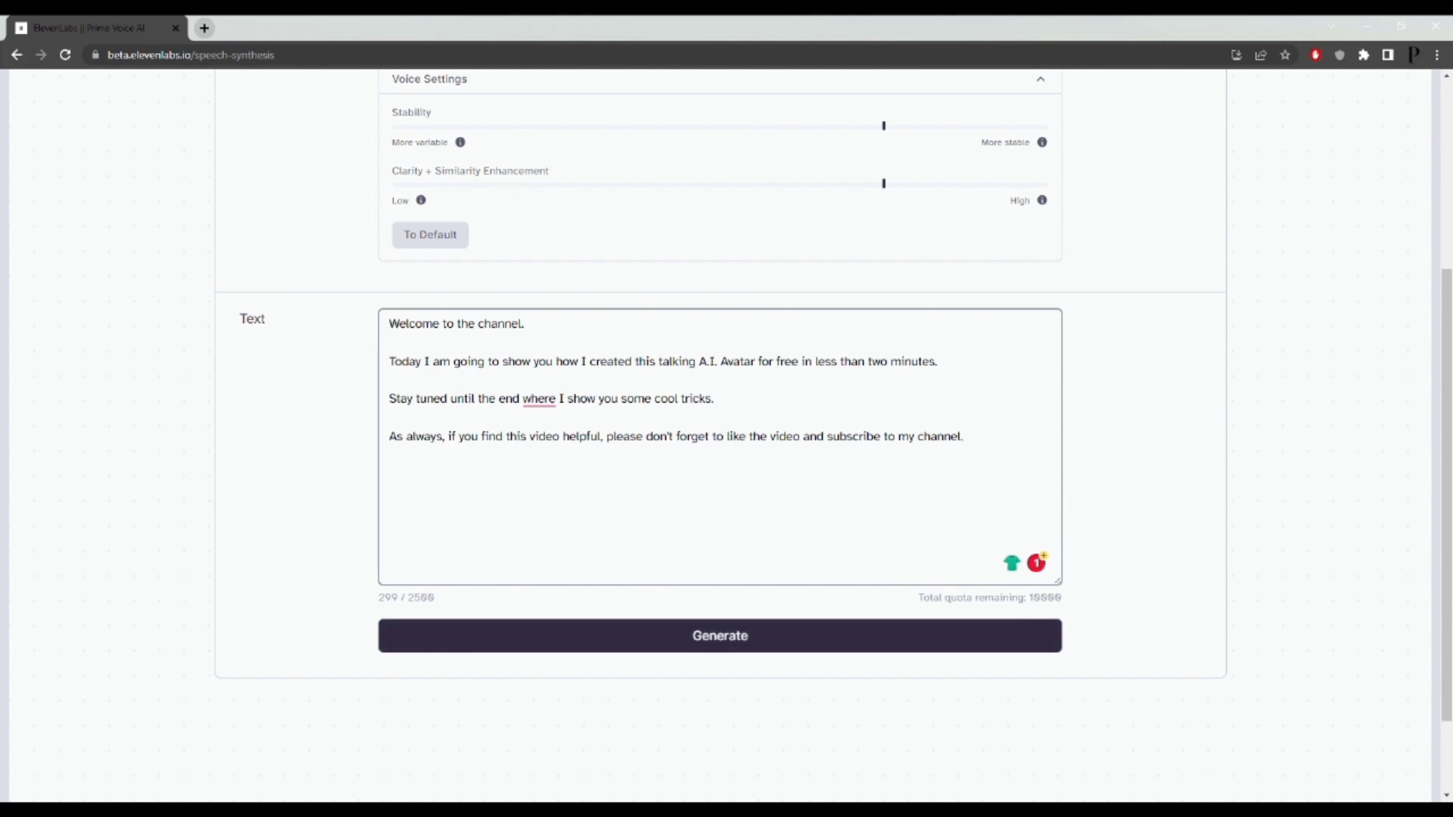
mouse_move(393, 612)
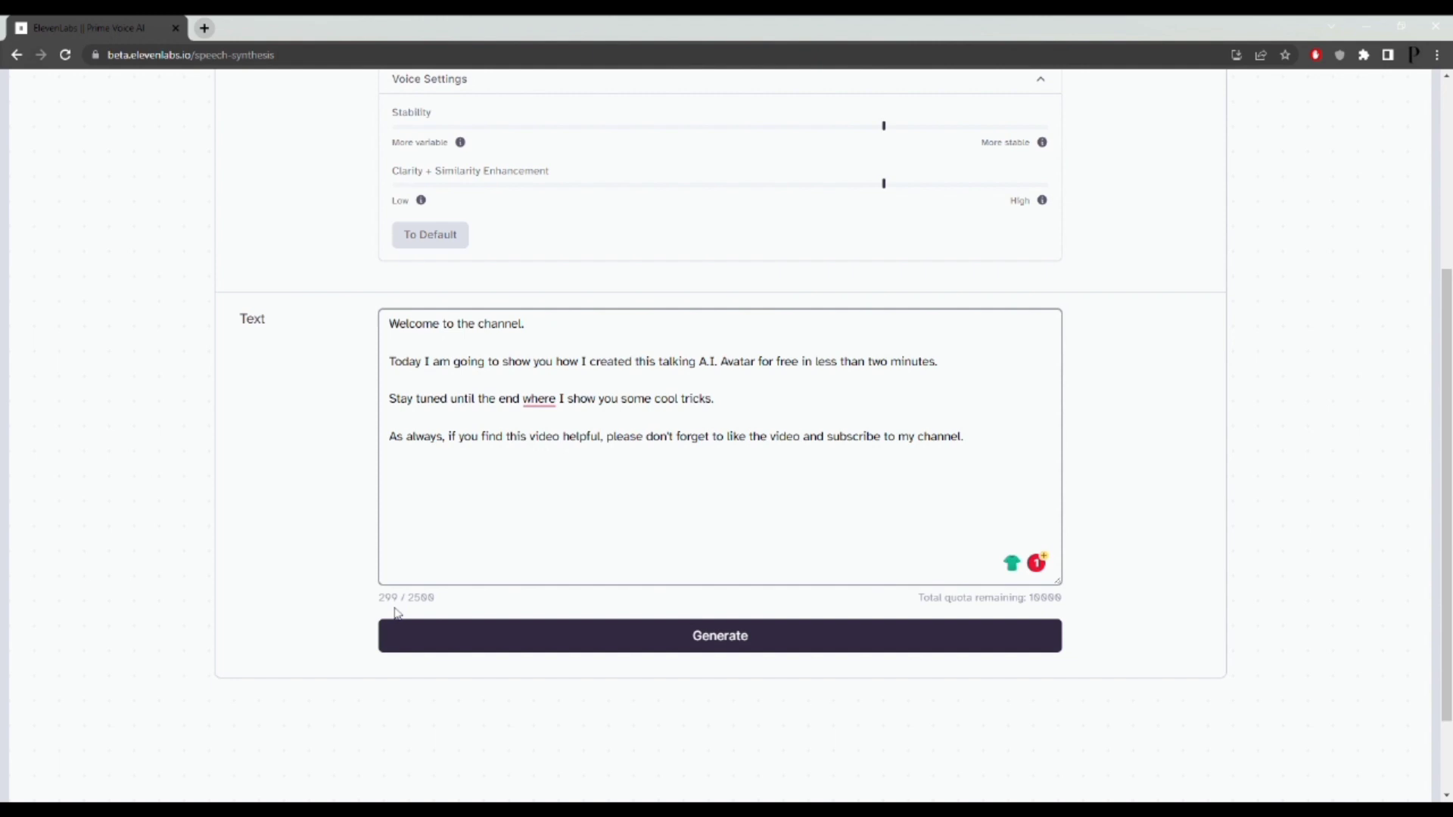
click(720, 636)
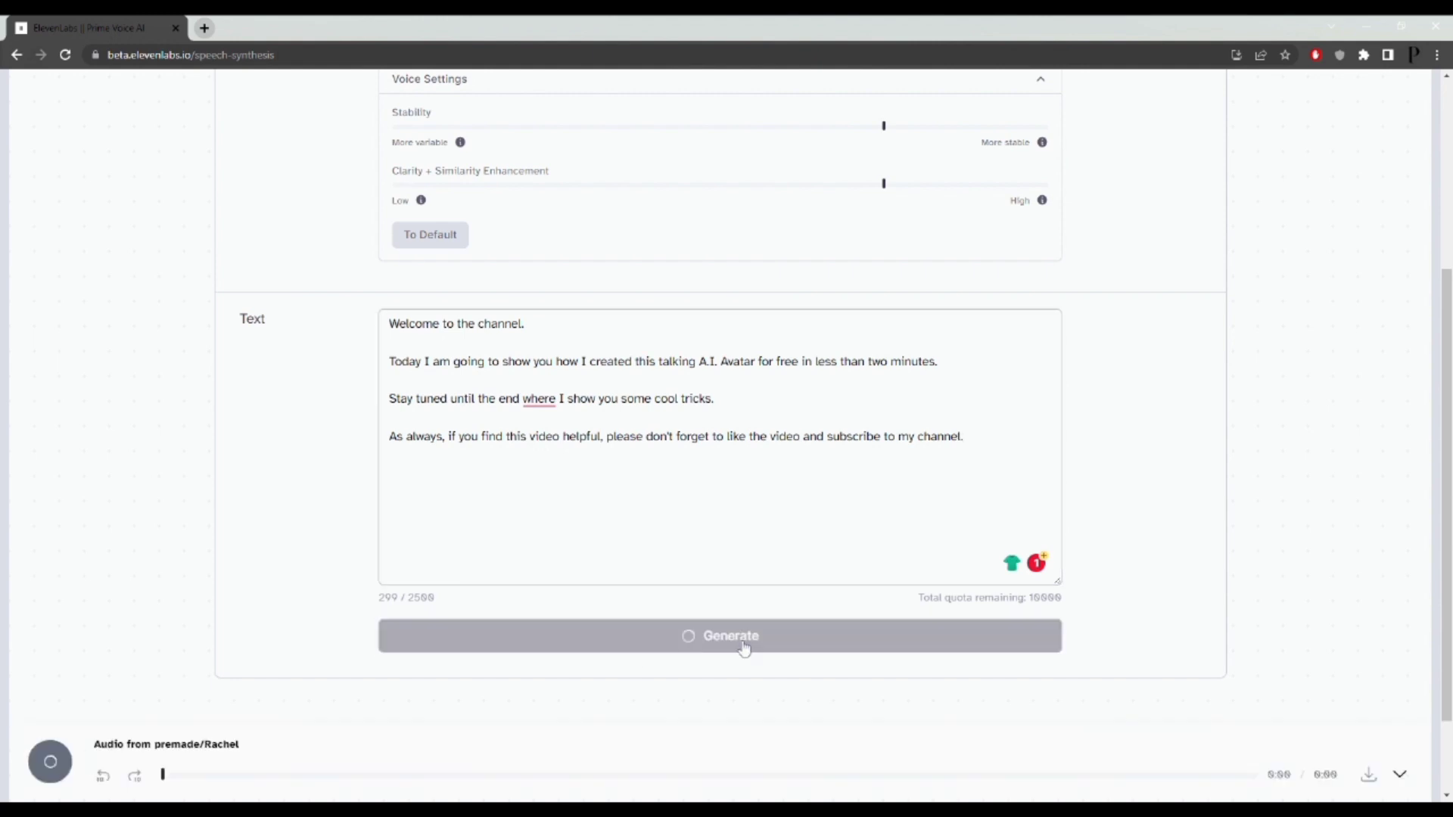
click(720, 636)
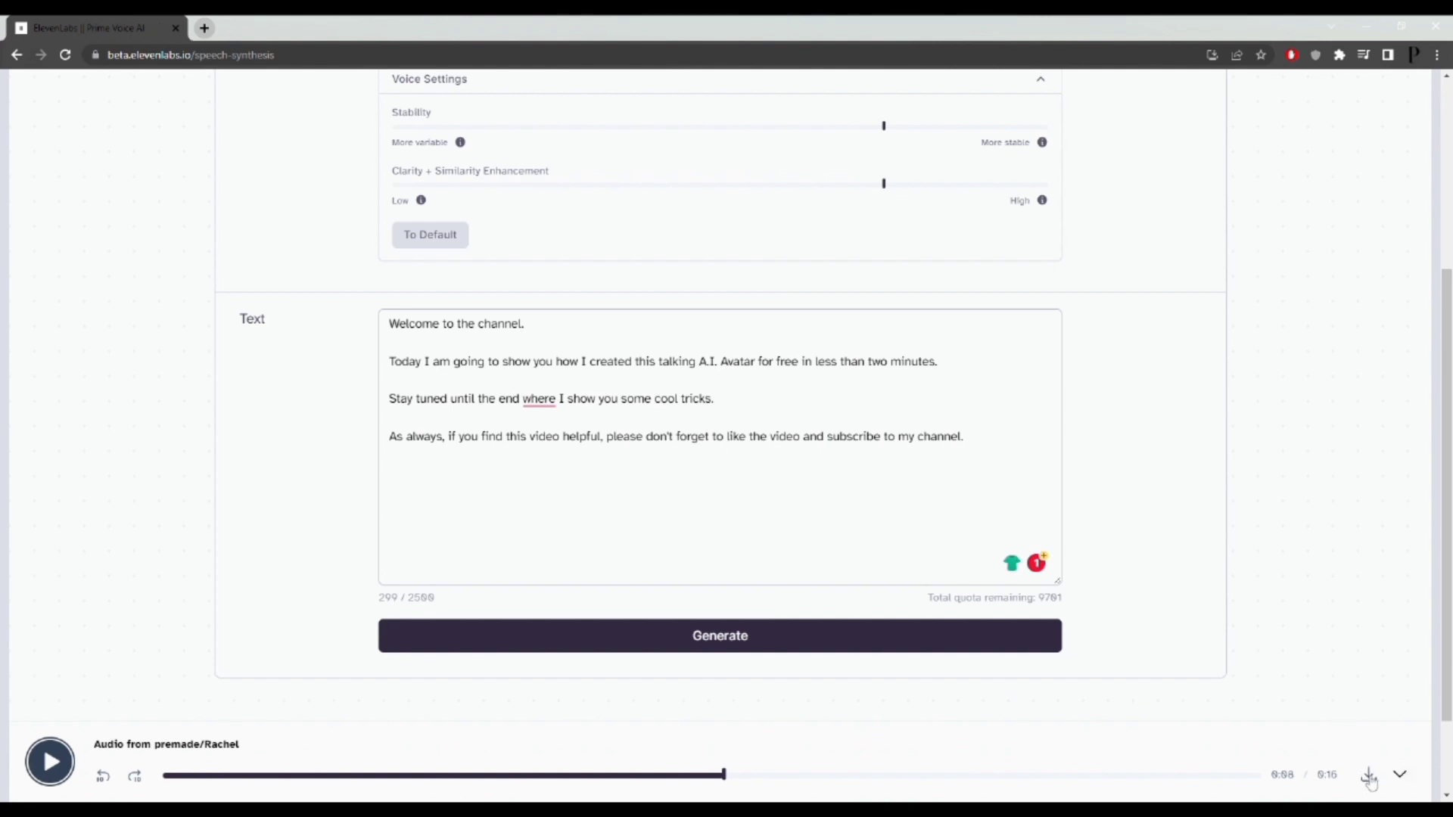
click(1369, 775)
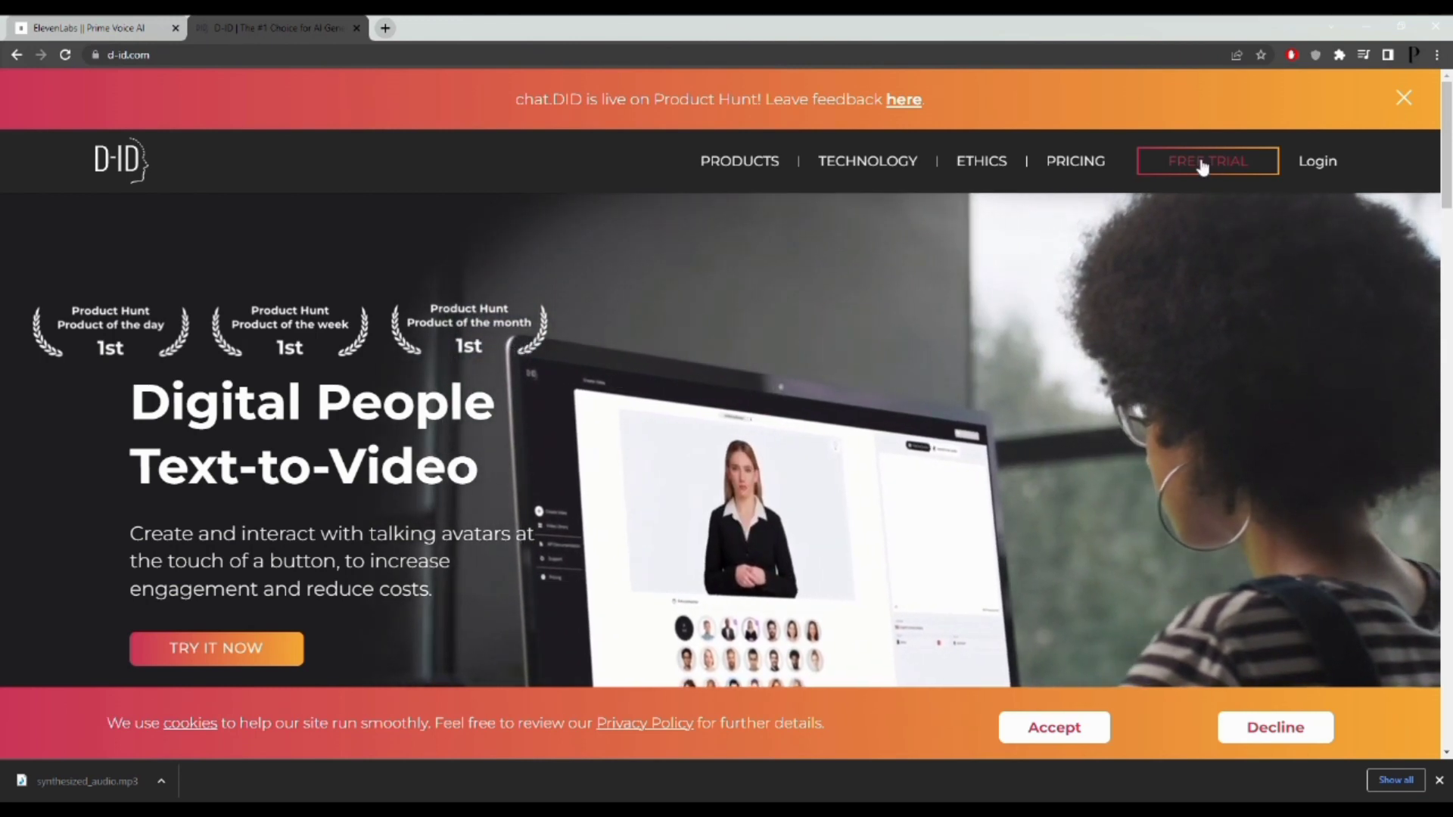
Start the D-ID free trial and create a new video in the Studio editor
click(1206, 160)
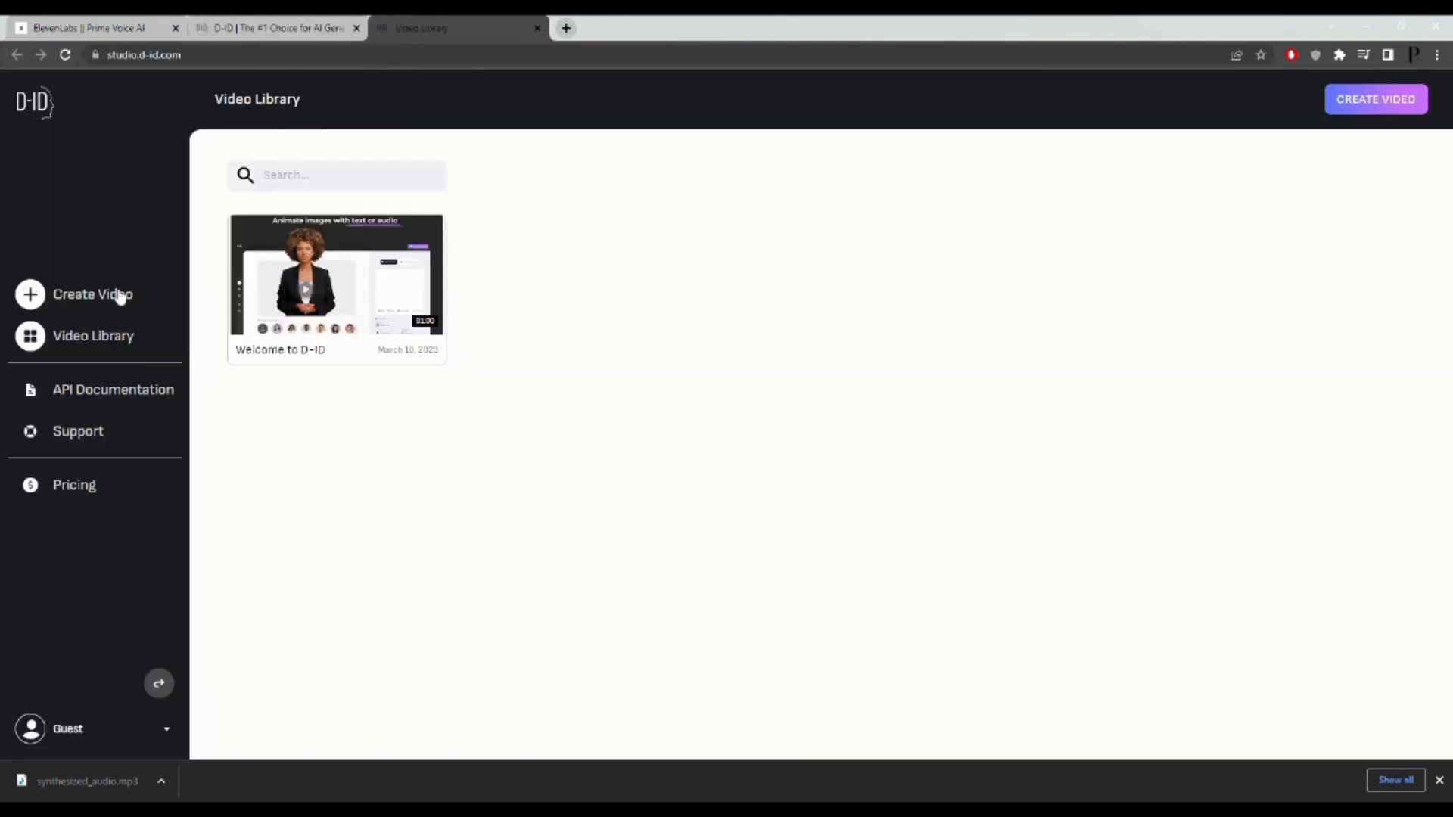
click(93, 293)
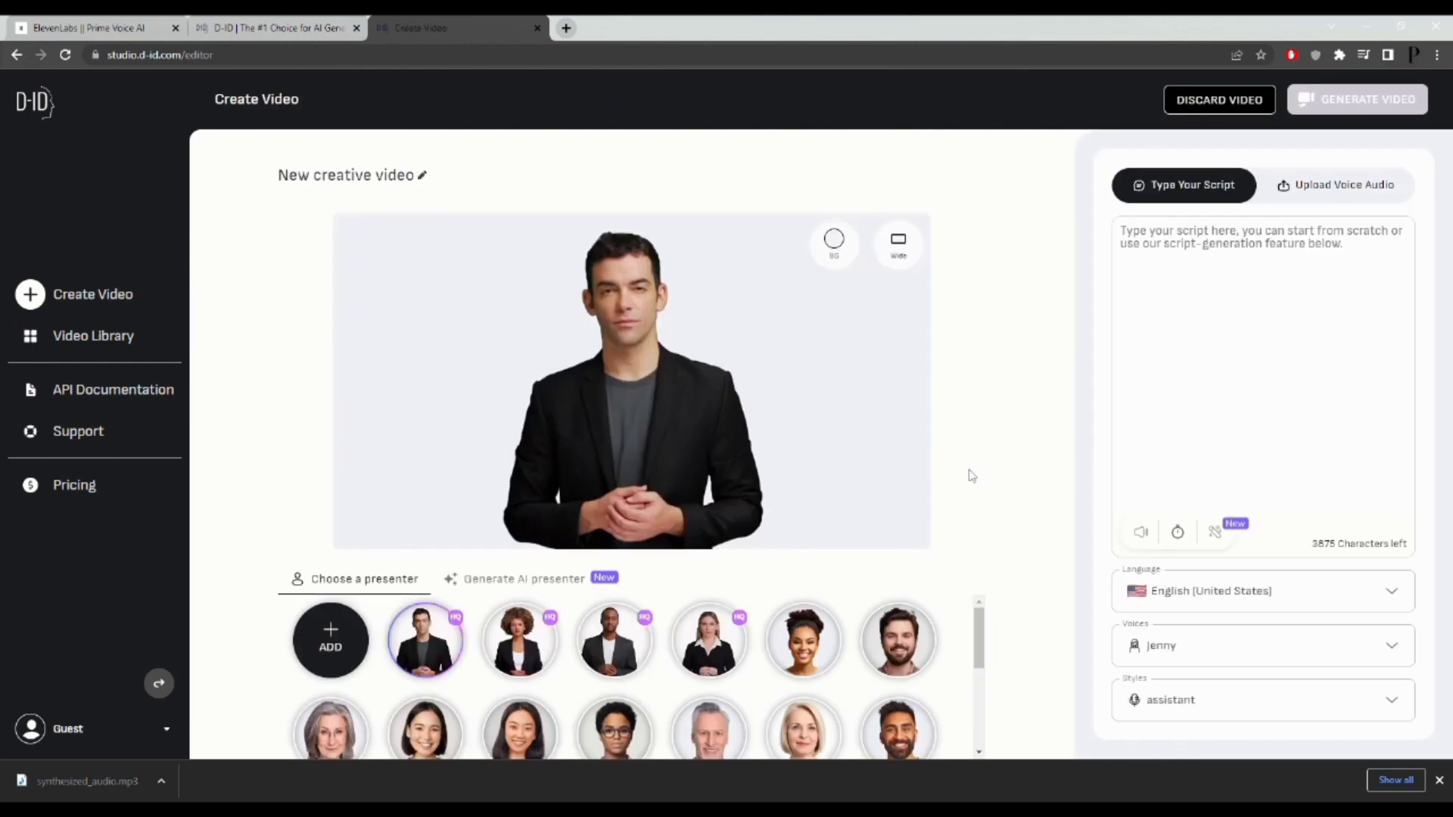
Pick the smiling dark-haired woman as presenter and switch to uploaded voice audio
click(520, 727)
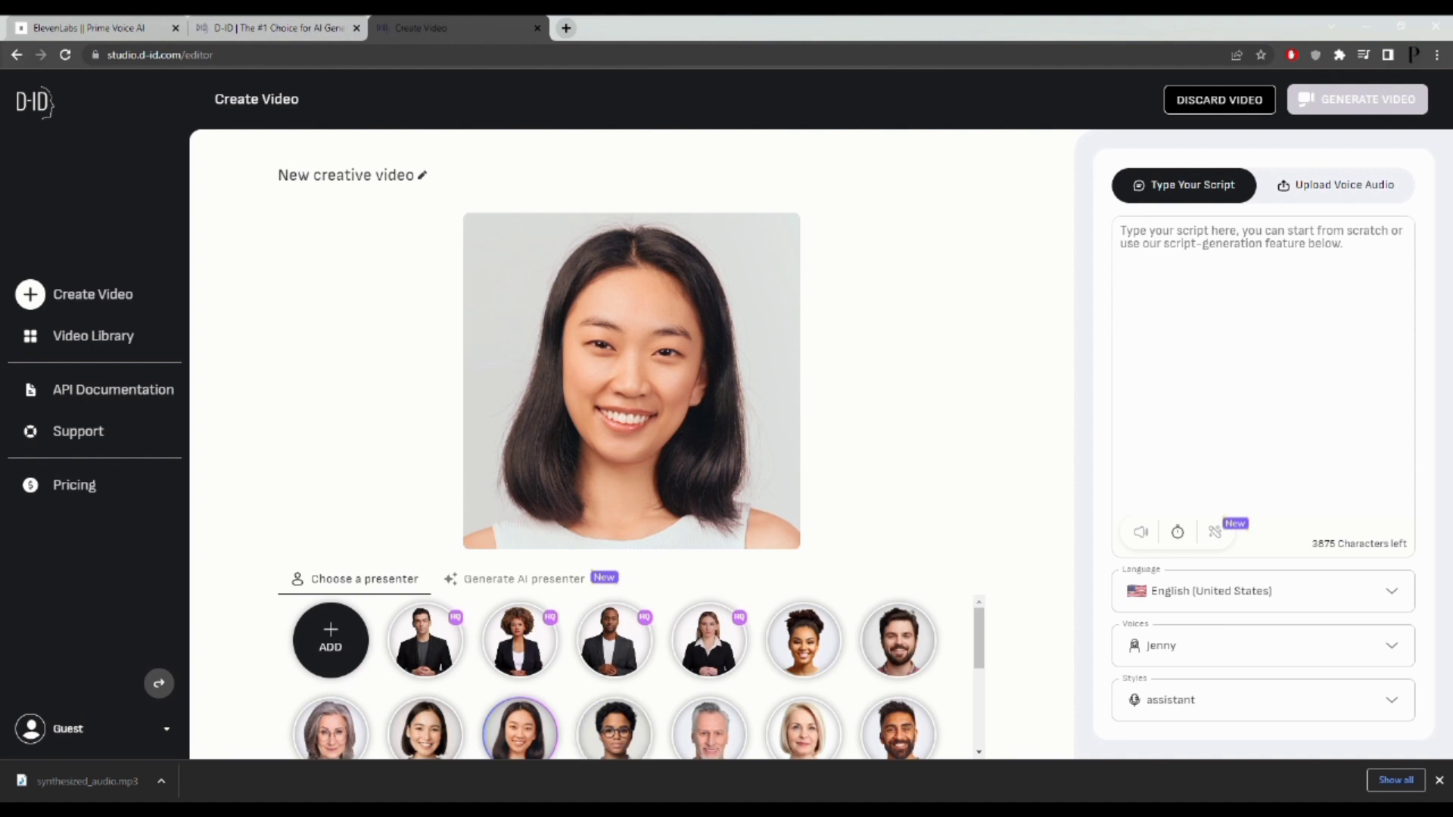
mouse_move(1332, 194)
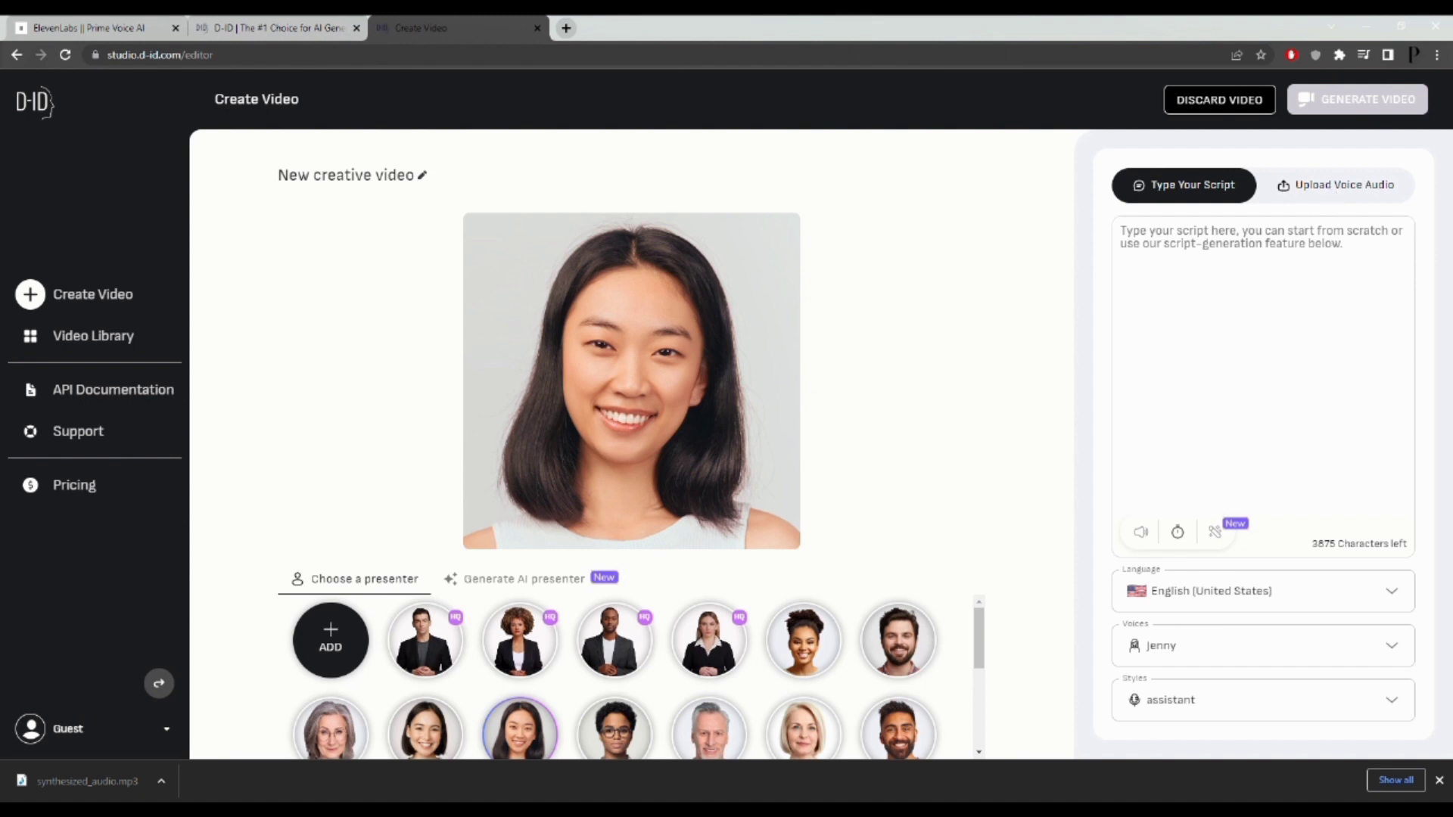
click(1335, 185)
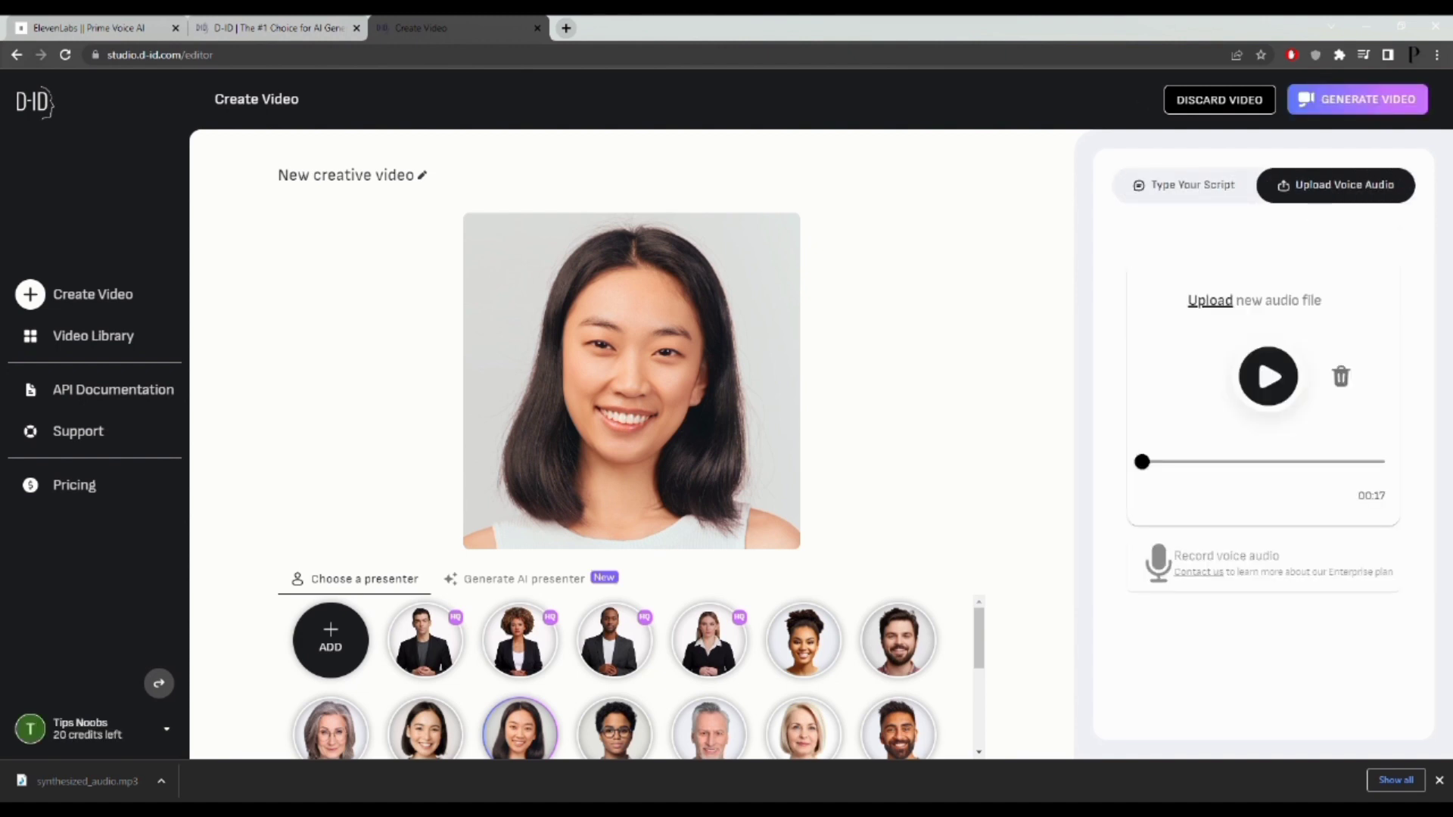
mouse_move(1357, 99)
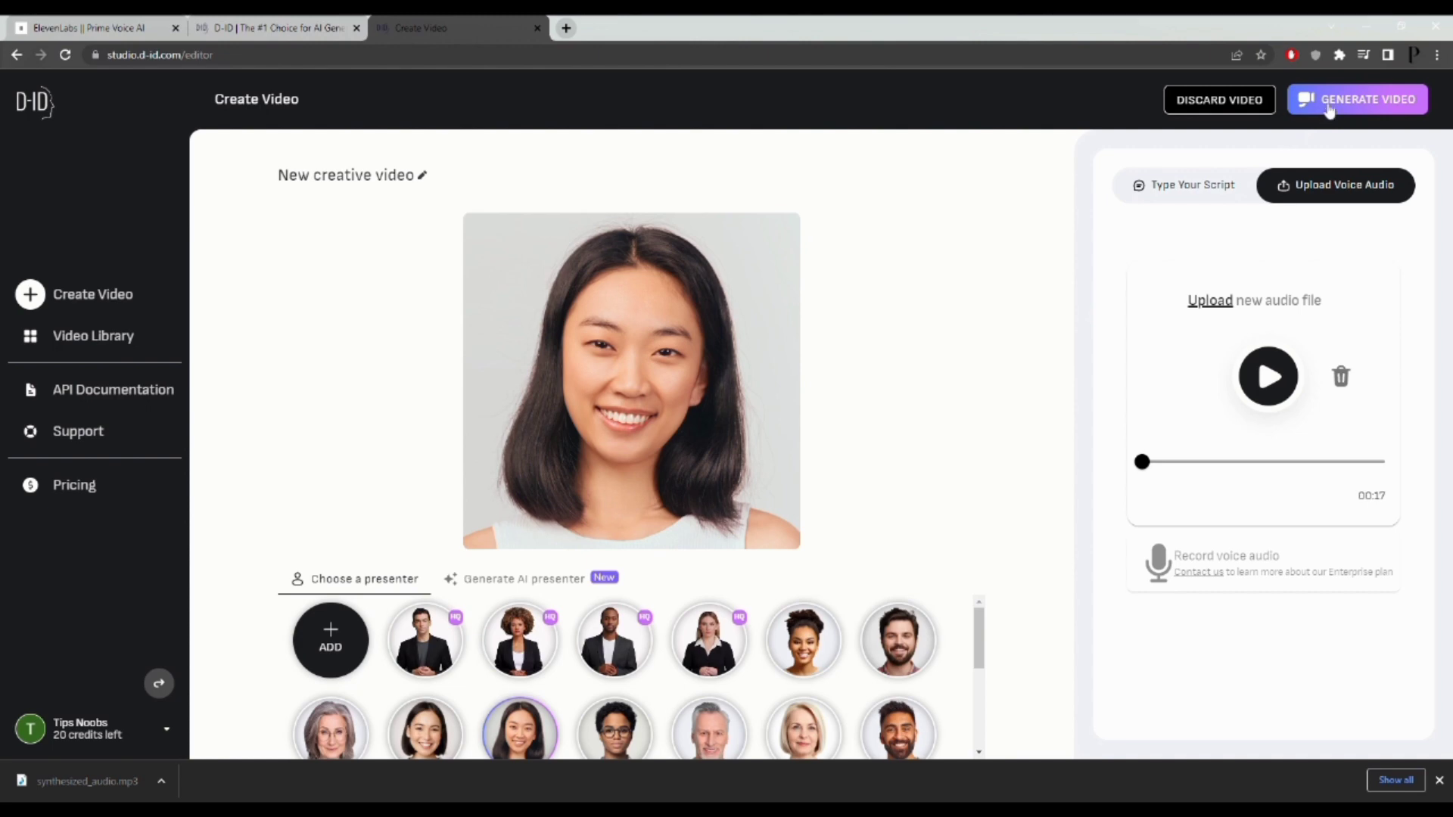
Generate the New creative video and confirm spending 2 credits
click(1357, 100)
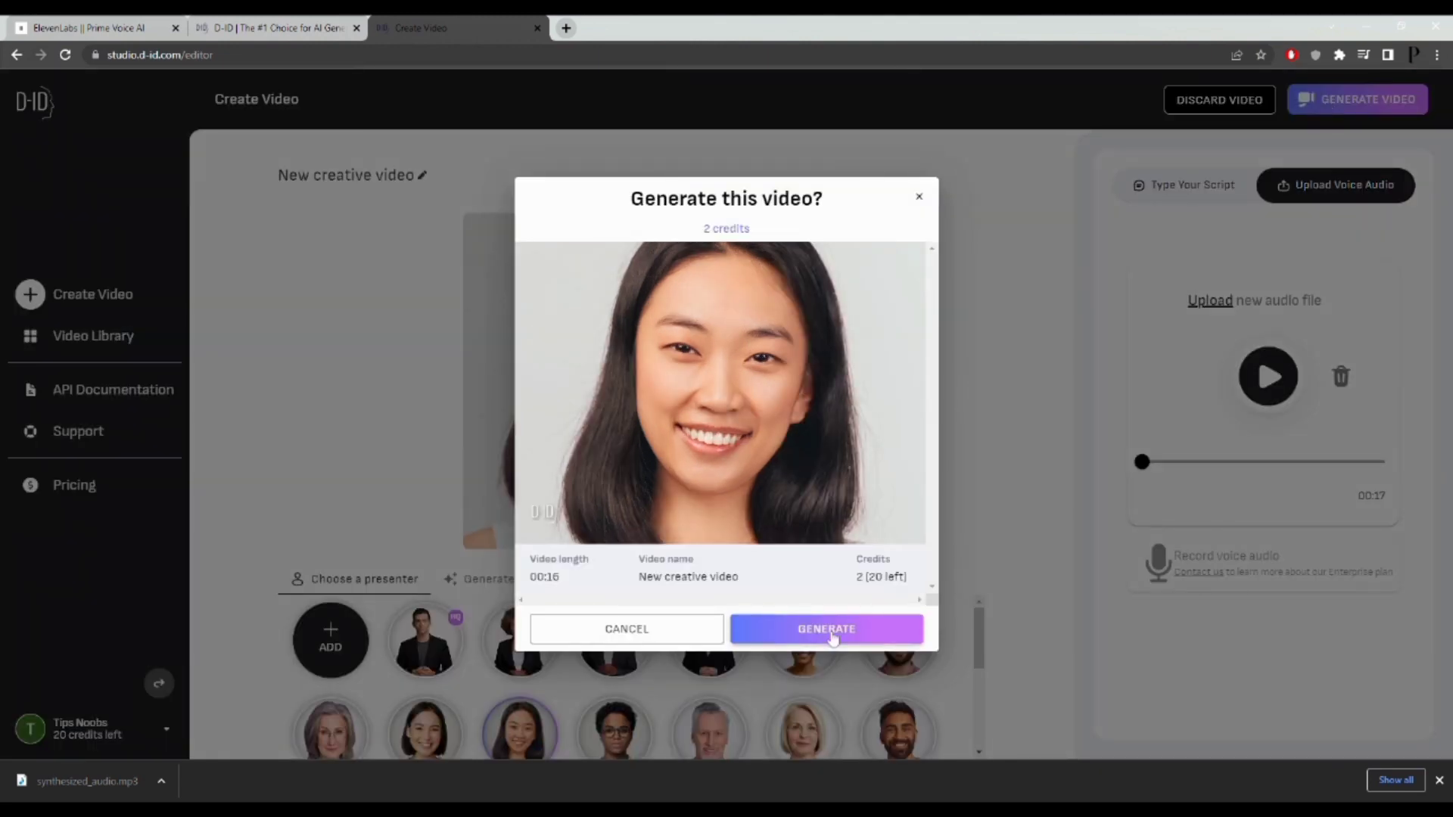
click(825, 629)
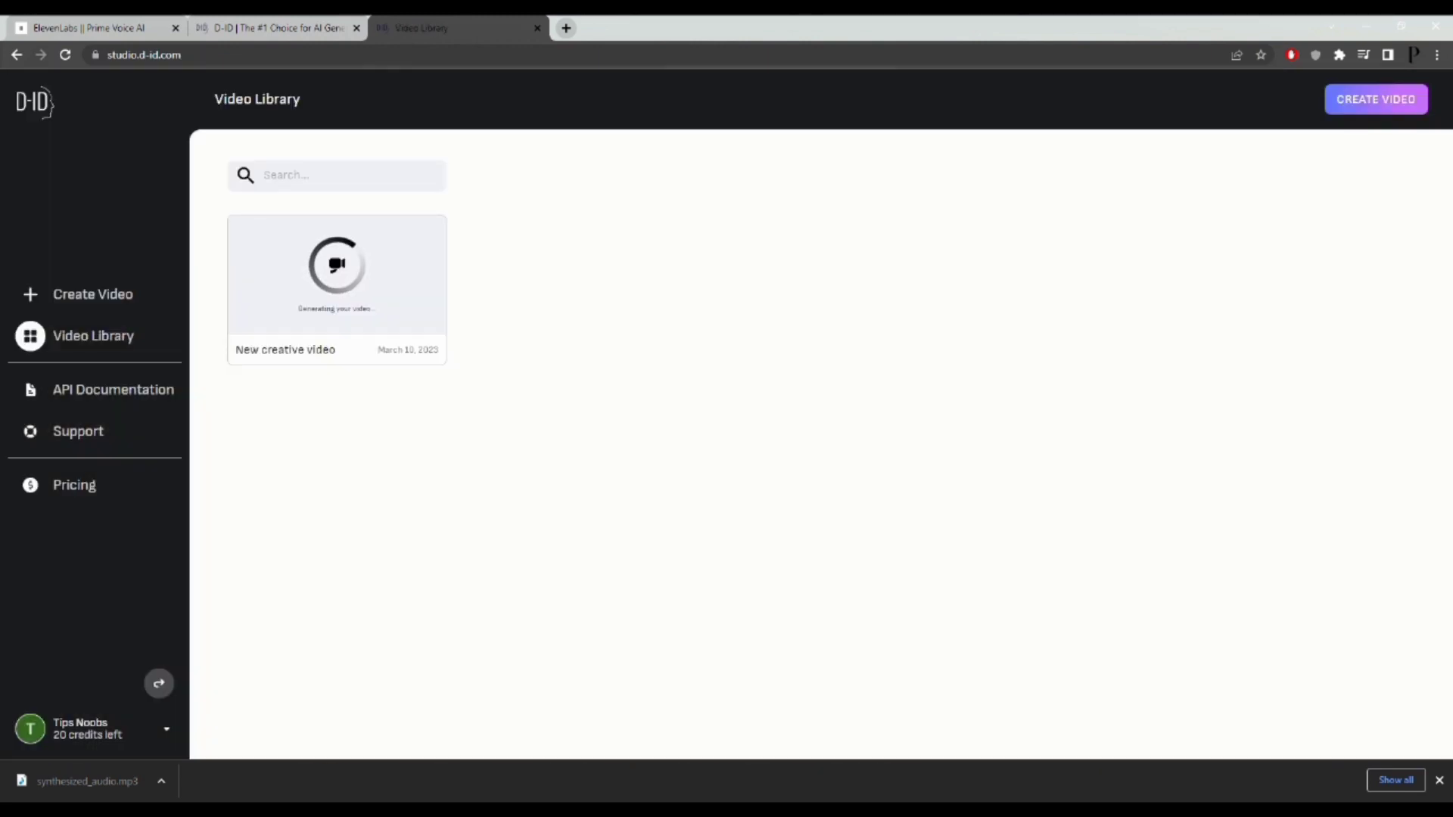